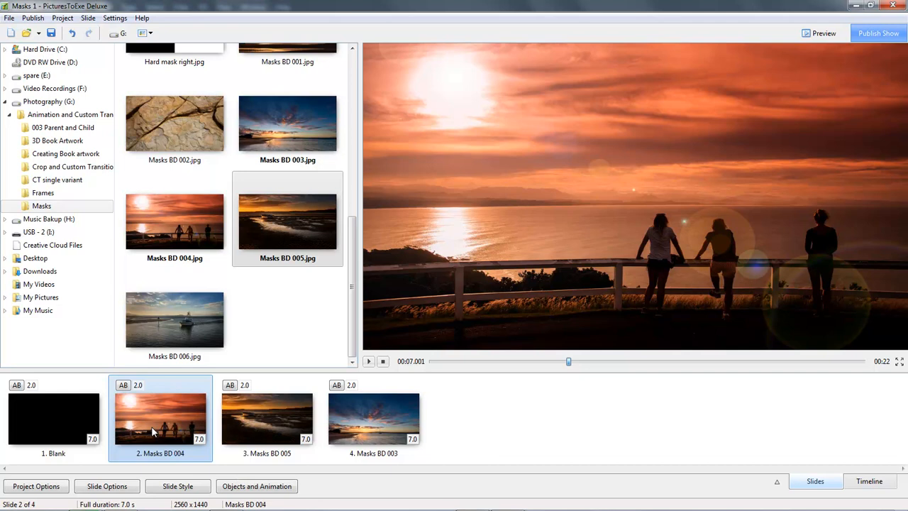
mouse_move(161, 410)
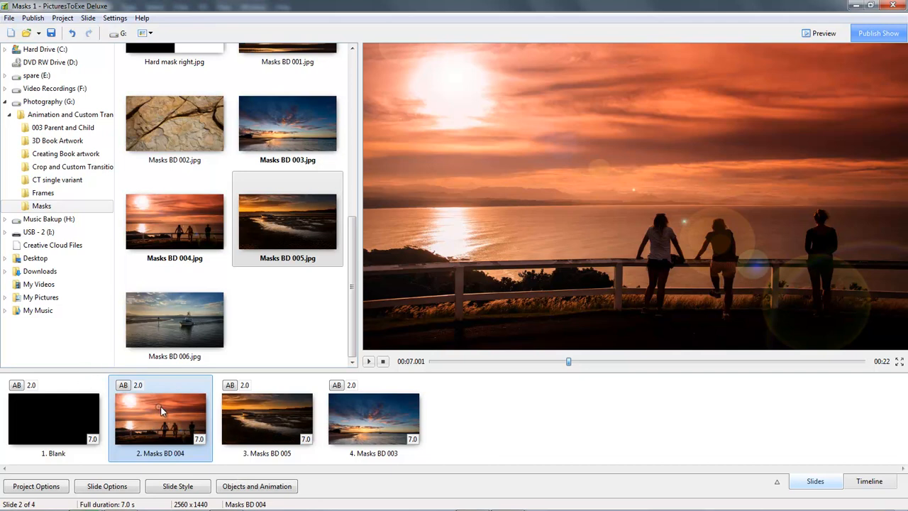
Preview slide 3, the boat-on-the-beach photo Masks BD 005.
click(266, 418)
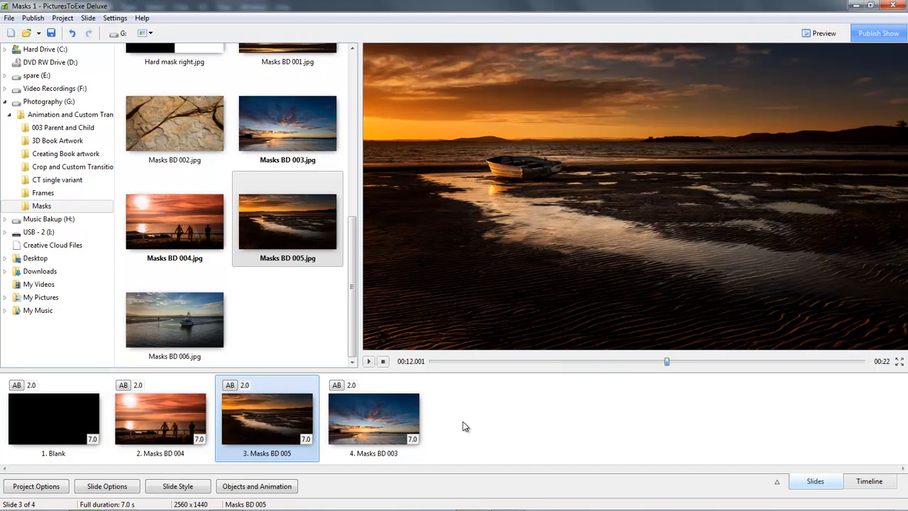
mouse_move(463, 429)
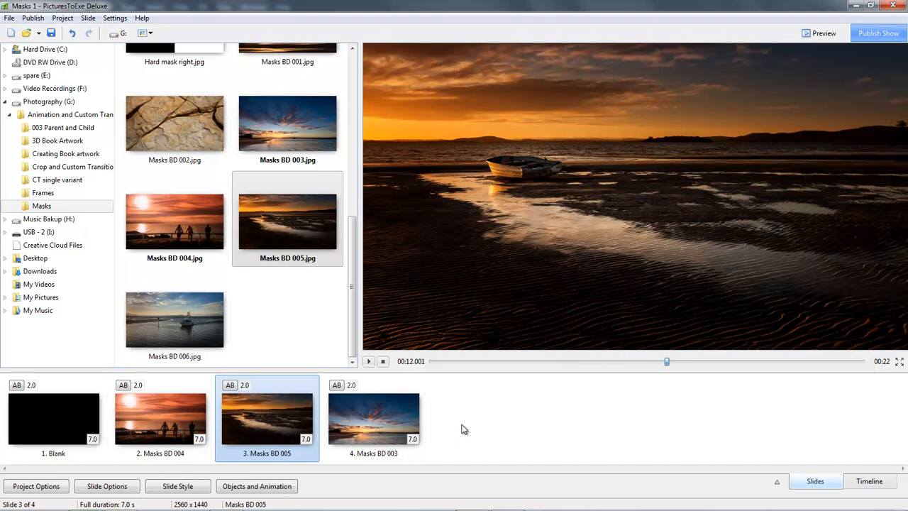
mouse_move(462, 437)
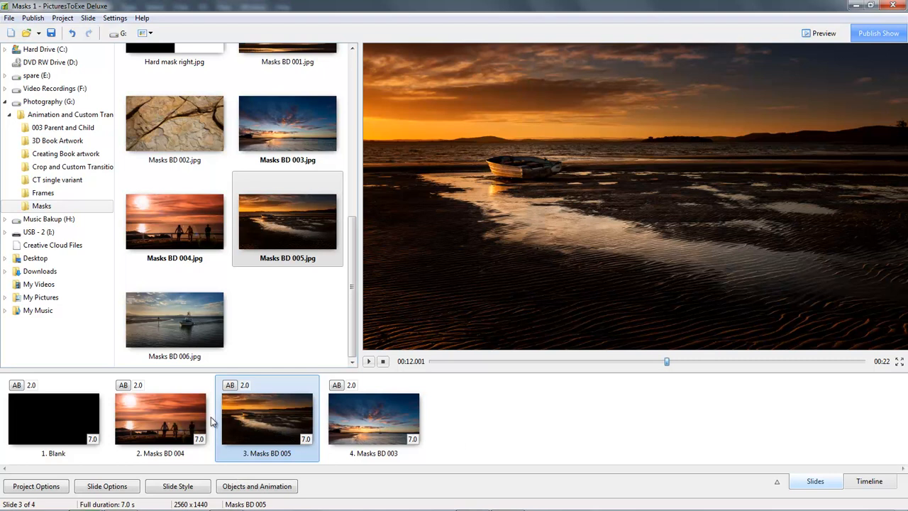
mouse_move(214, 423)
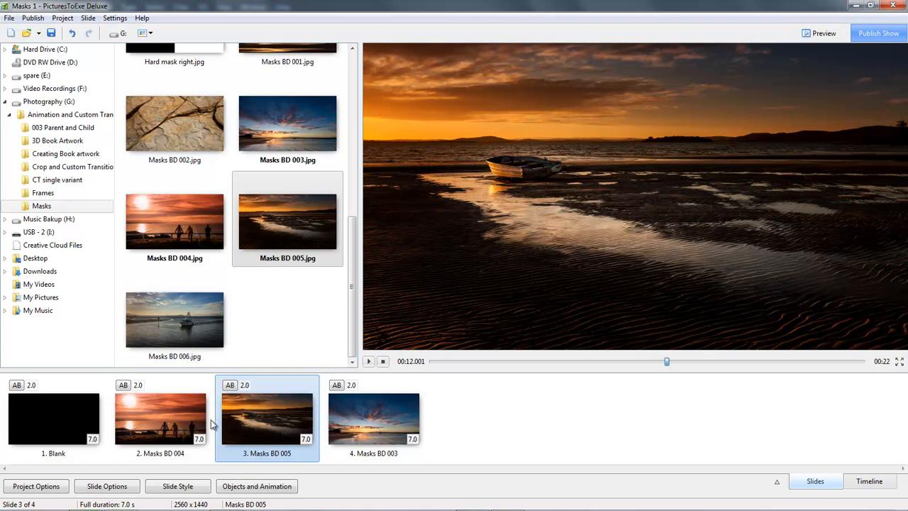
mouse_move(212, 422)
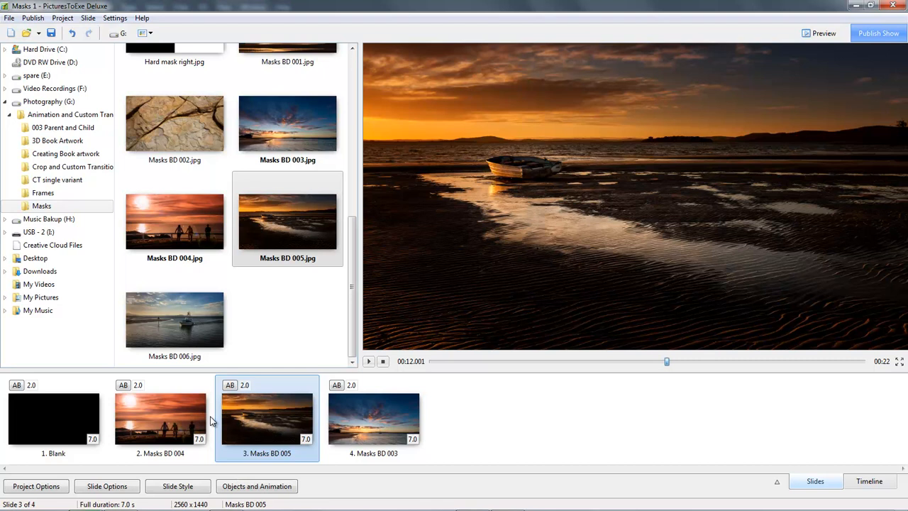
mouse_move(160, 435)
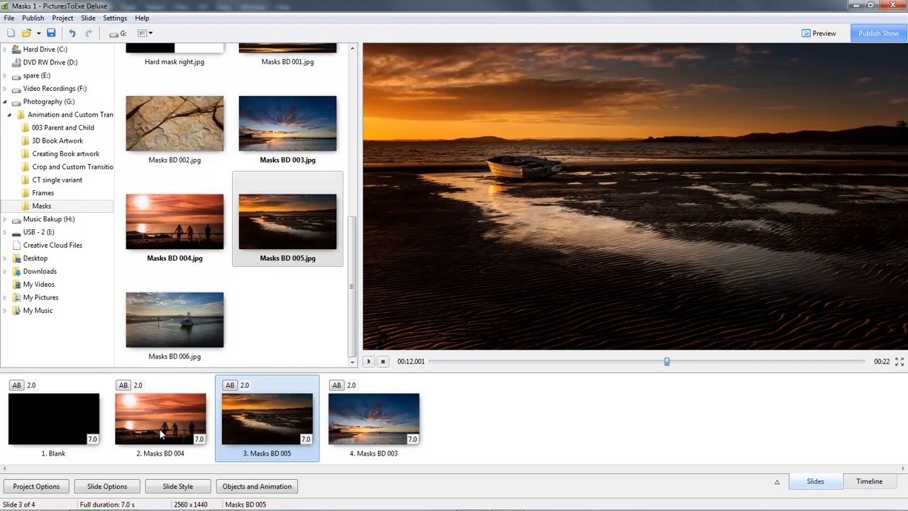
mouse_move(250, 423)
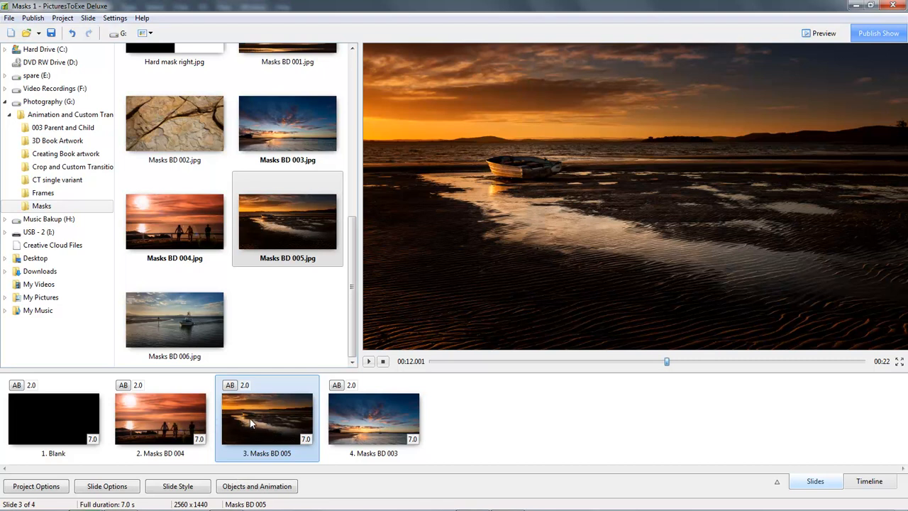
mouse_move(256, 416)
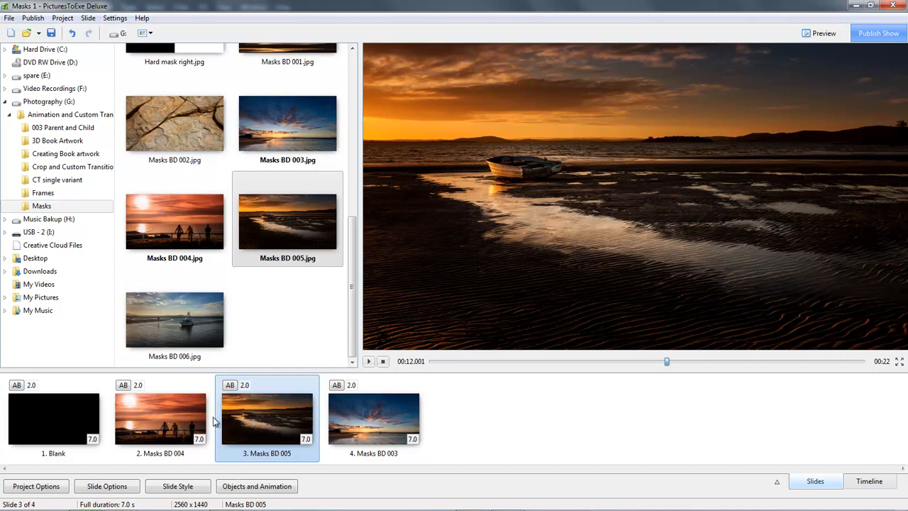
mouse_move(149, 418)
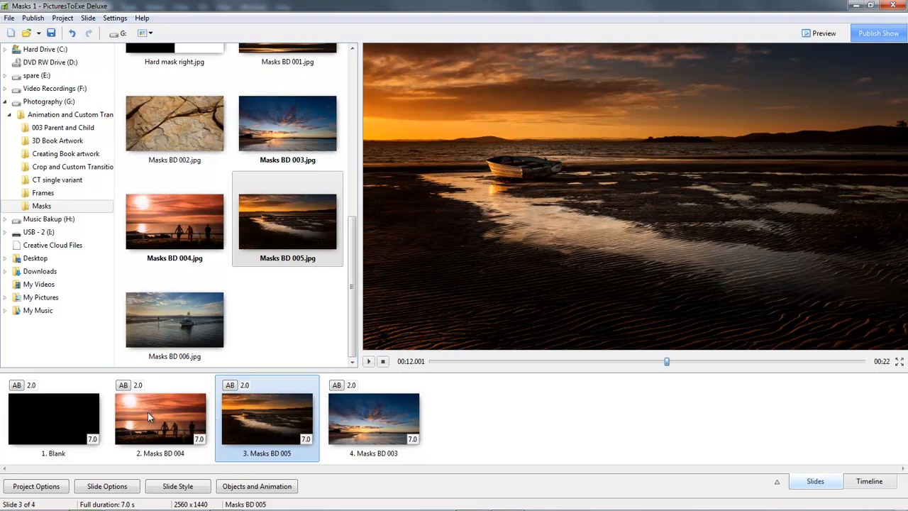
mouse_move(209, 418)
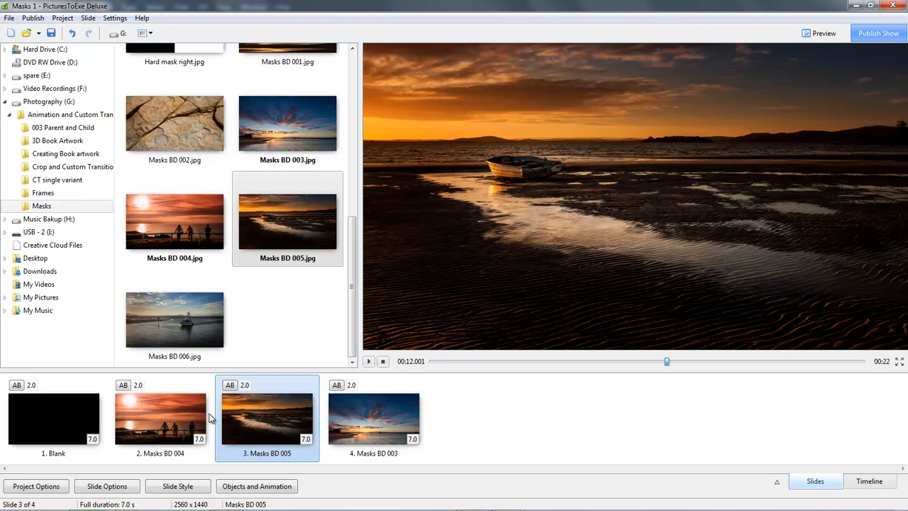
mouse_move(267, 420)
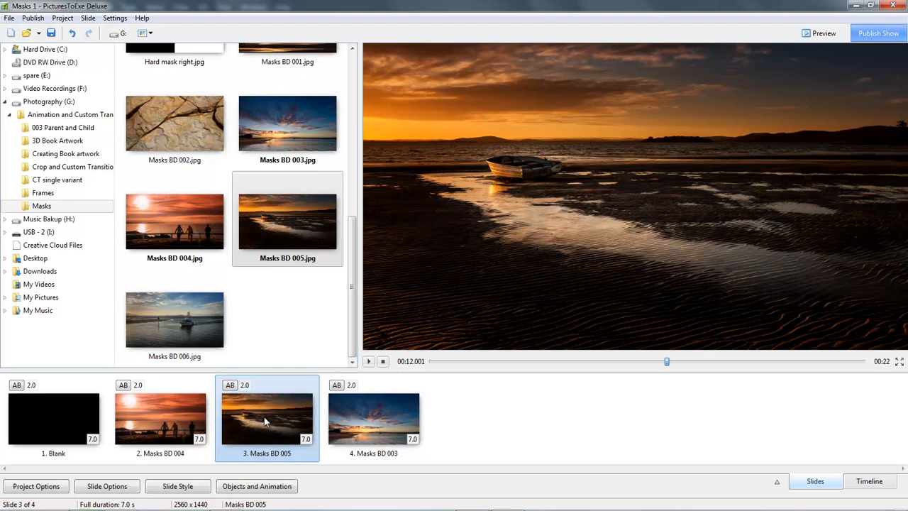
mouse_move(260, 426)
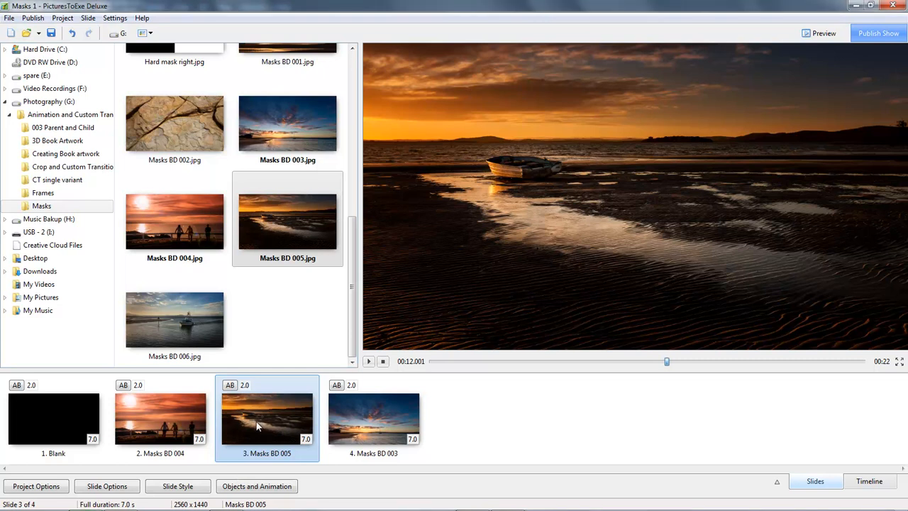
mouse_move(158, 415)
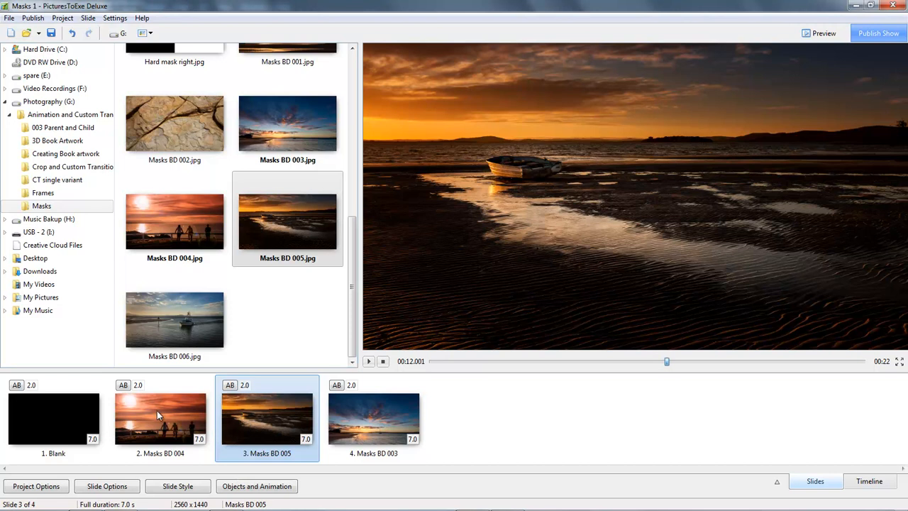
Open Objects and Animation for slide 2 (Masks BD 004) and show the mask menu.
click(160, 419)
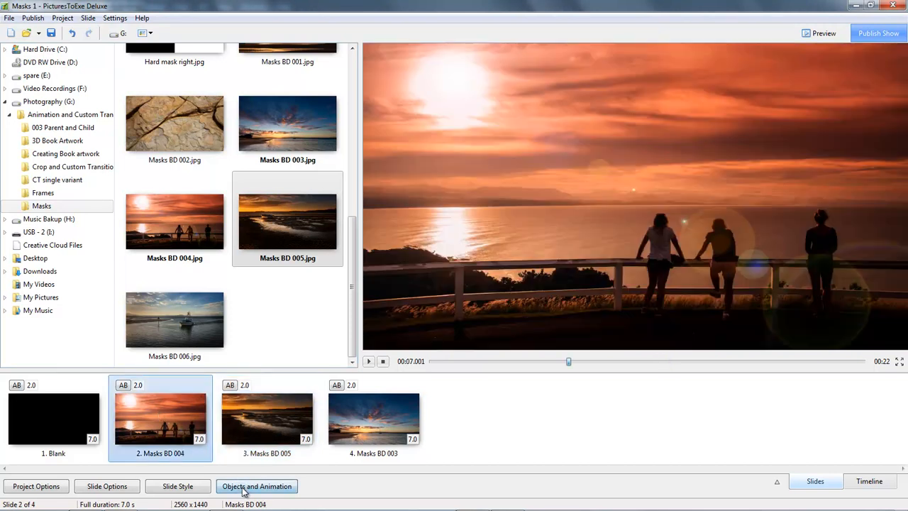
click(257, 486)
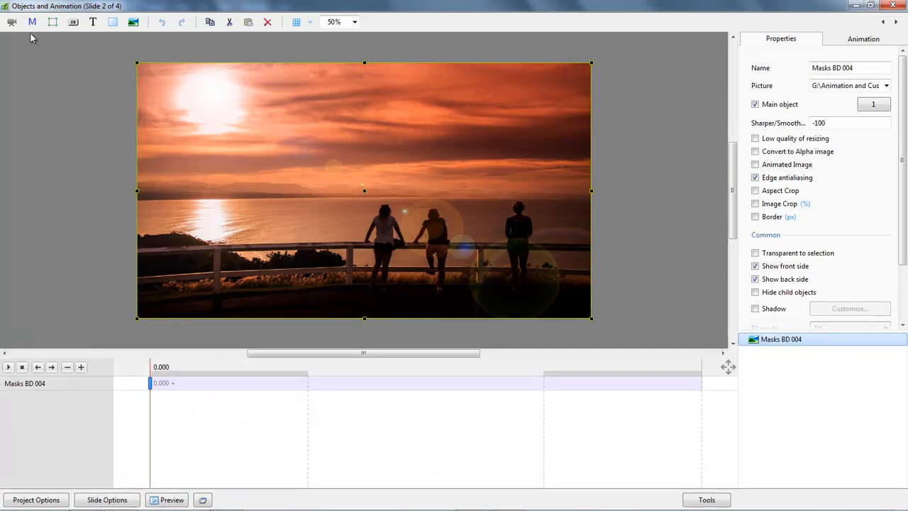
click(27, 23)
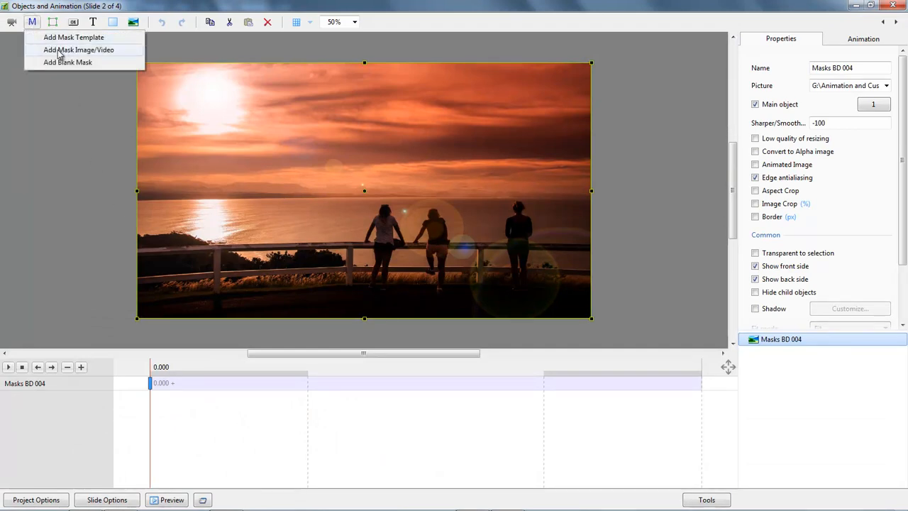
mouse_move(65, 54)
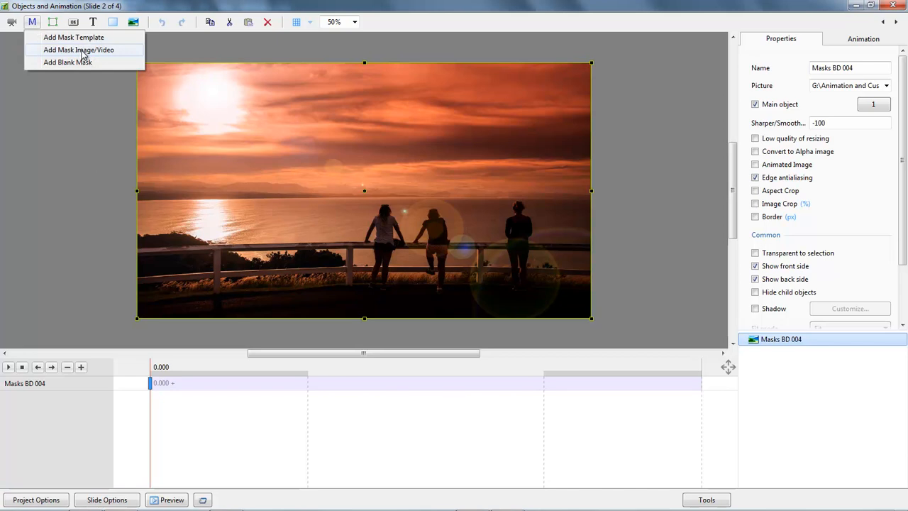
Add an image mask and choose Masks BD 005 as its file.
click(68, 50)
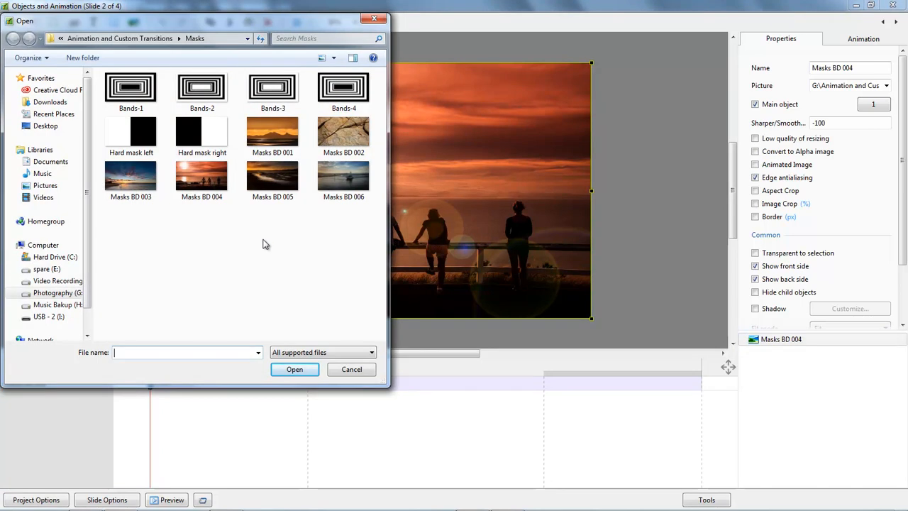
mouse_move(248, 258)
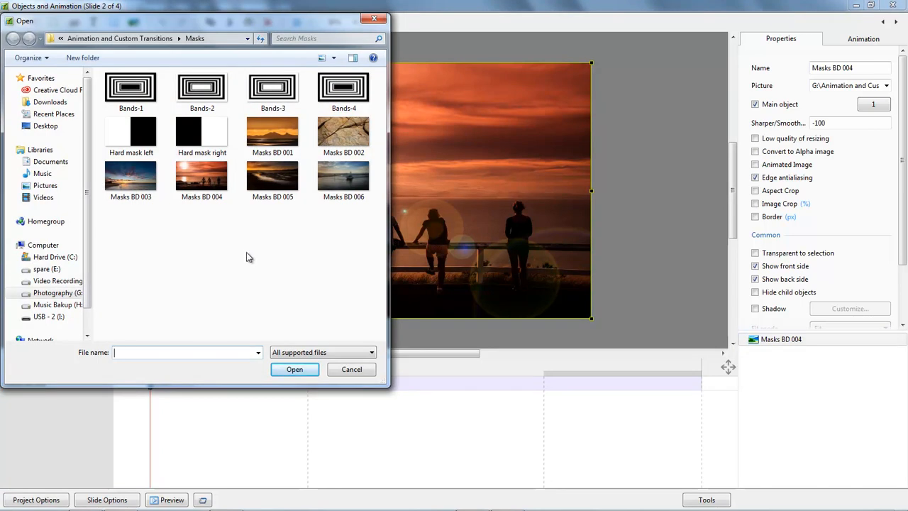
click(273, 177)
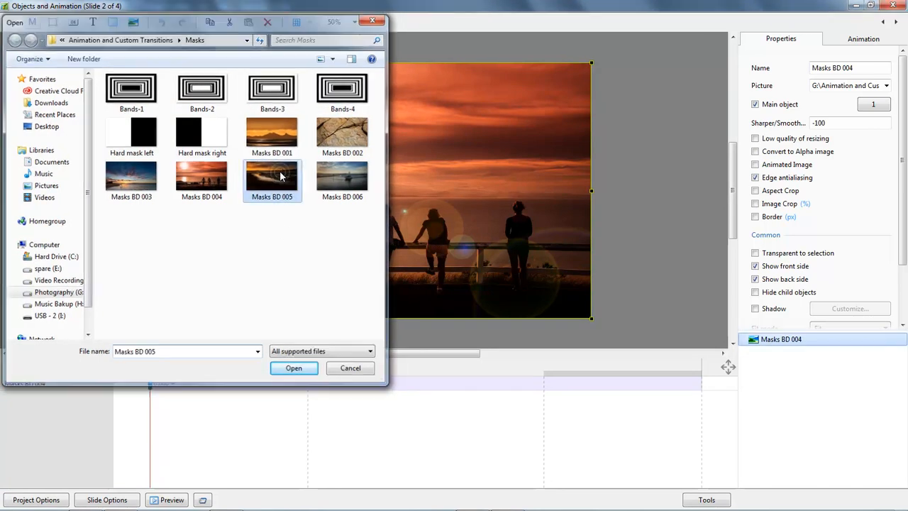
Load Masks BD 005 as the mask stencil and as Mask Content, then view its animation settings.
click(293, 368)
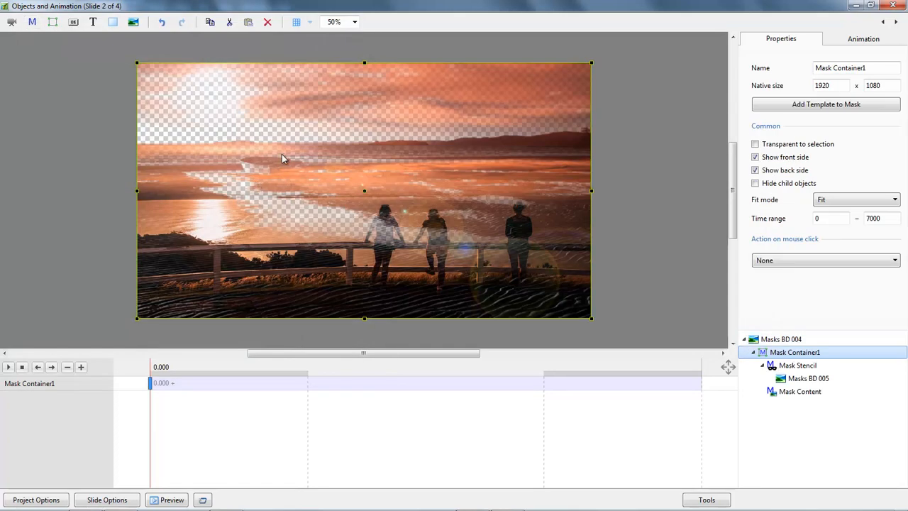
mouse_move(440, 270)
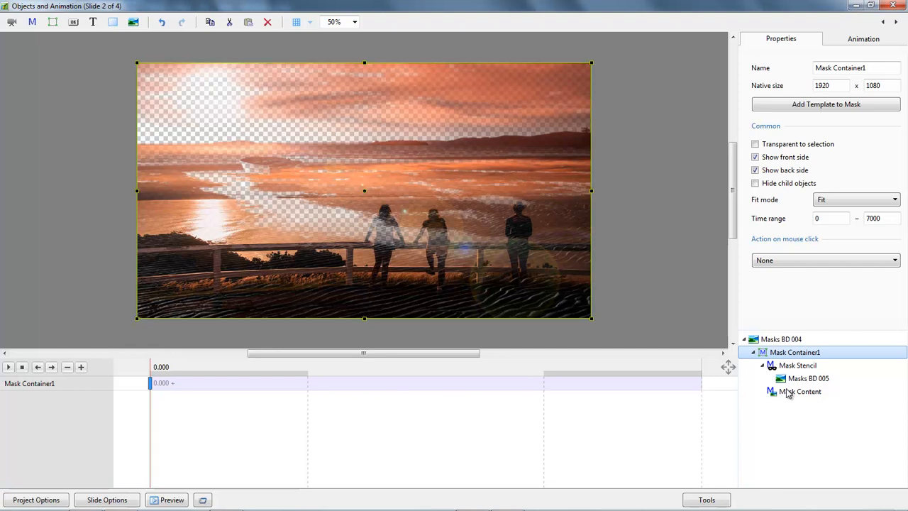
click(799, 392)
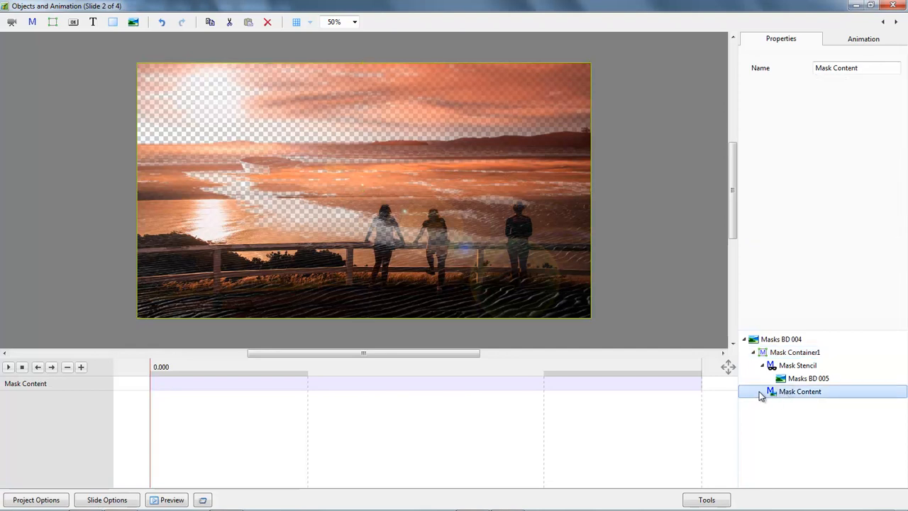
right_click(799, 391)
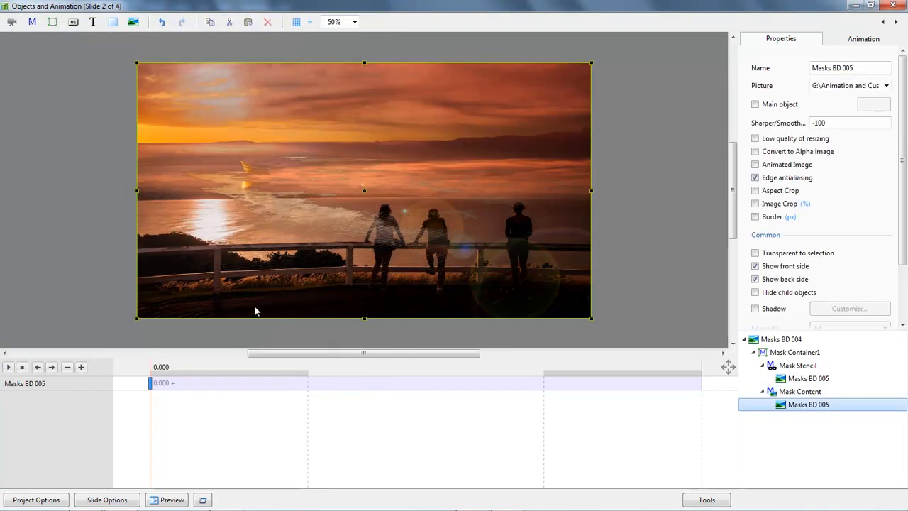
mouse_move(262, 195)
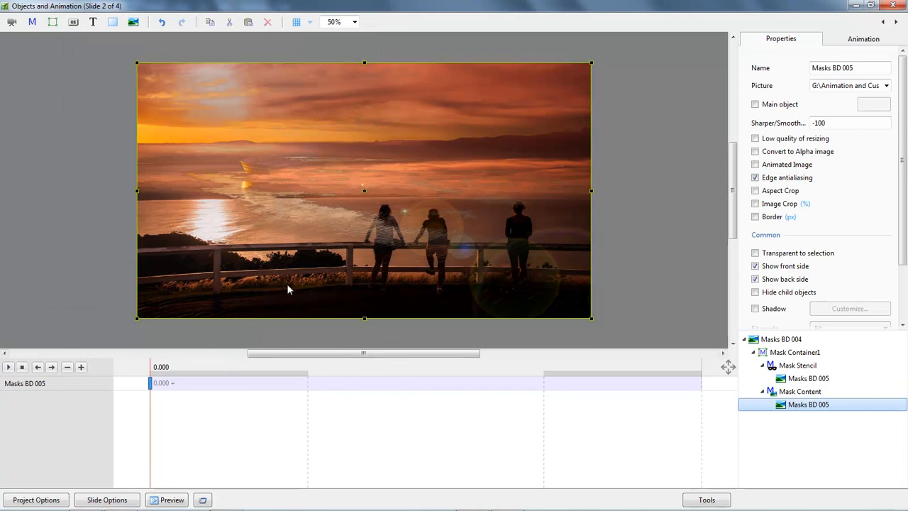
mouse_move(420, 262)
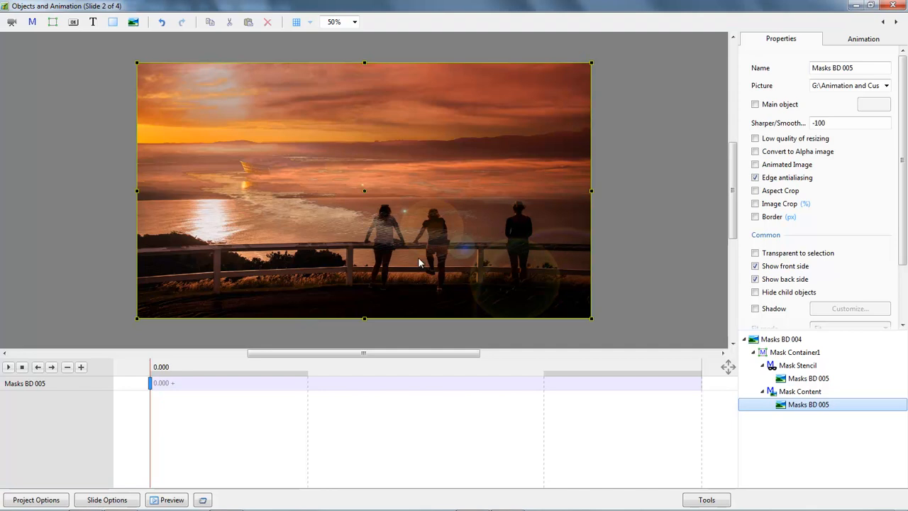
click(862, 39)
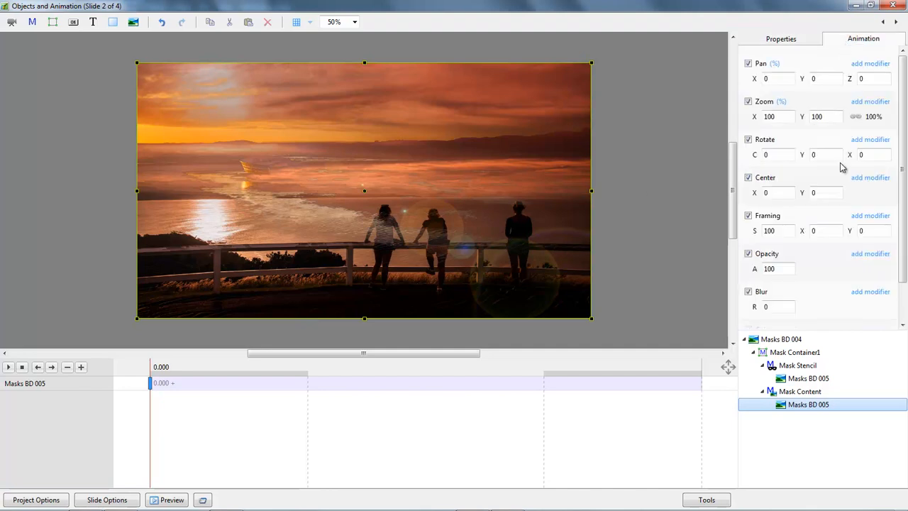
scroll(down, 3)
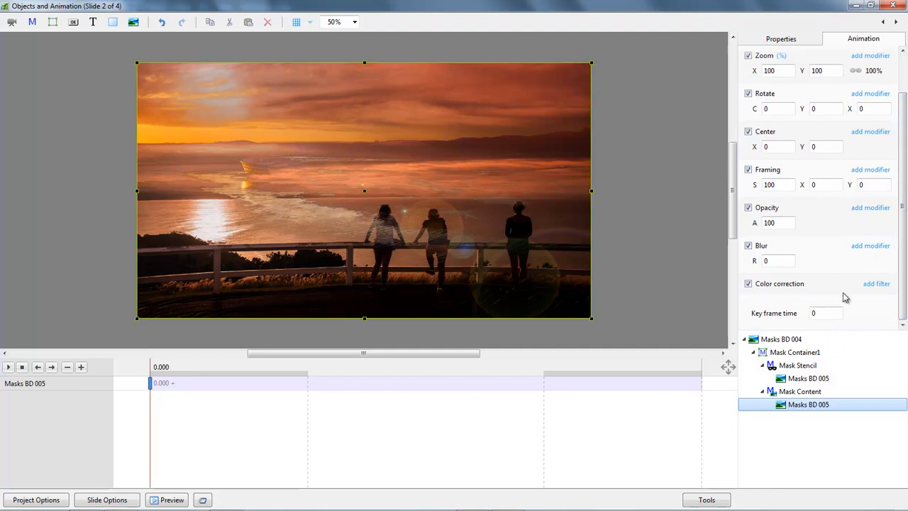
Leave the object editor and duplicate slide 2 so a second Masks BD 004 sits third.
click(874, 284)
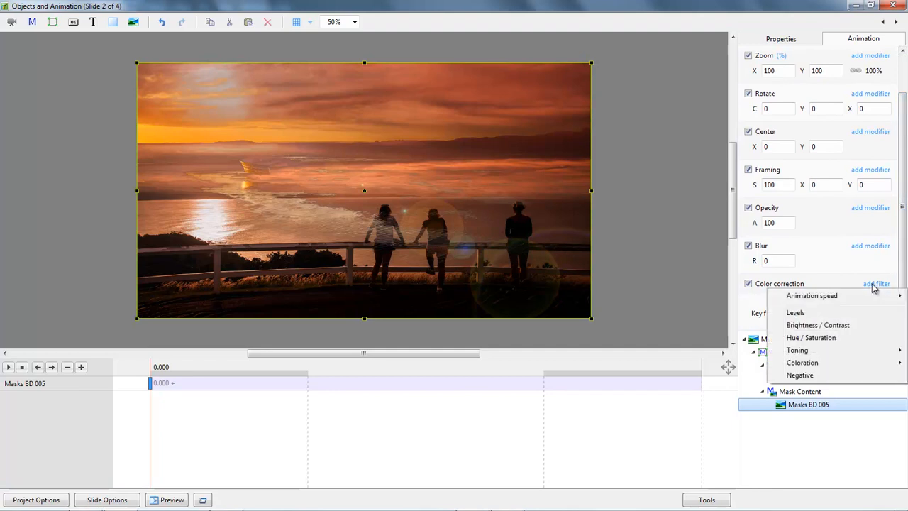
mouse_move(818, 325)
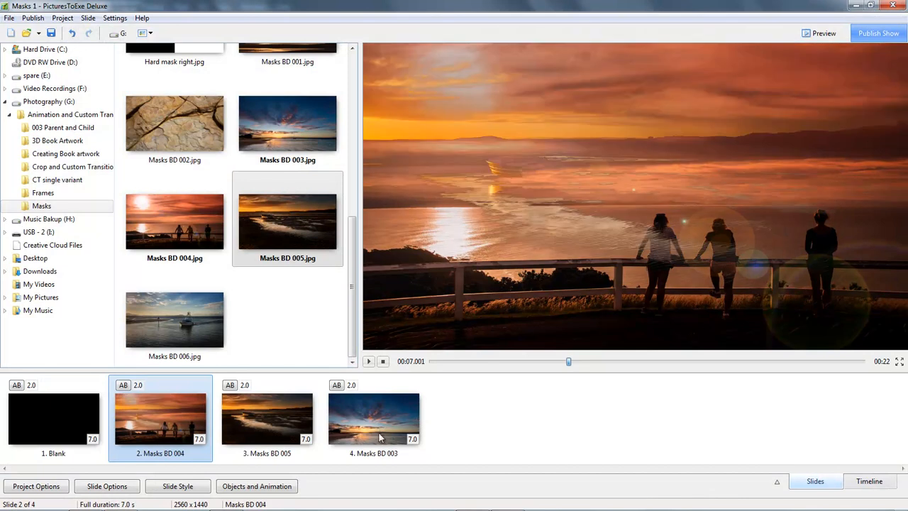
click(175, 221)
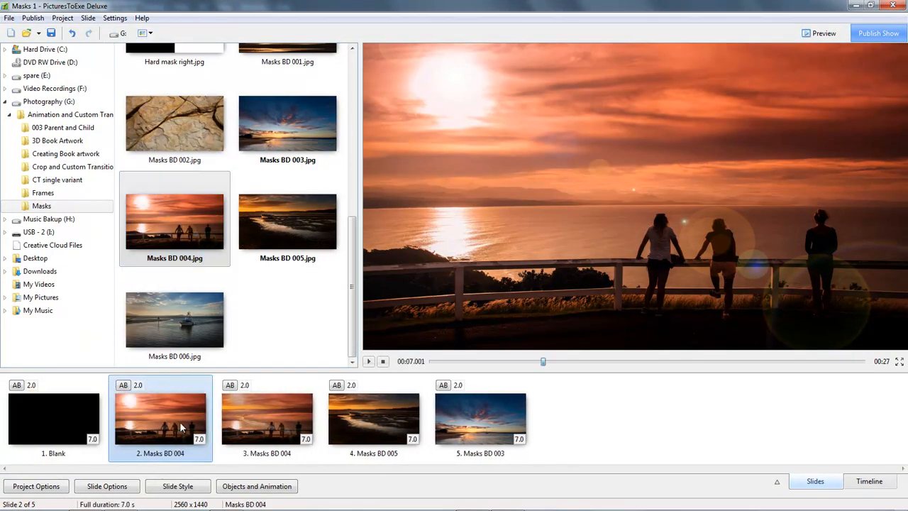
mouse_move(174, 433)
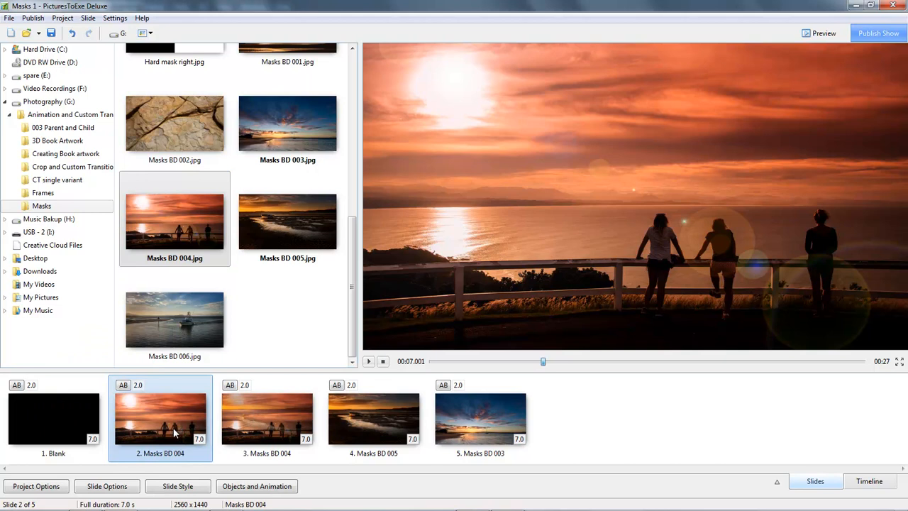
mouse_move(337, 458)
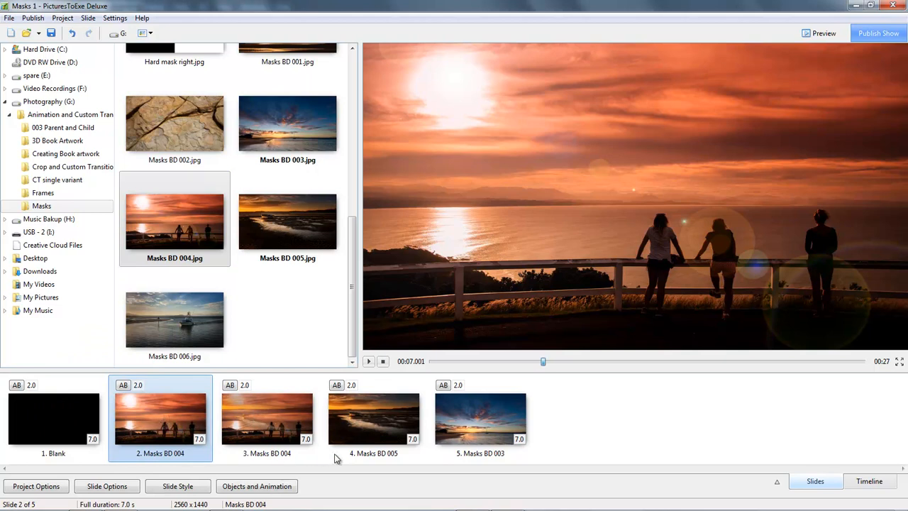
Switch to the timeline and drag time point 4 so the fifth slide starts later.
click(374, 419)
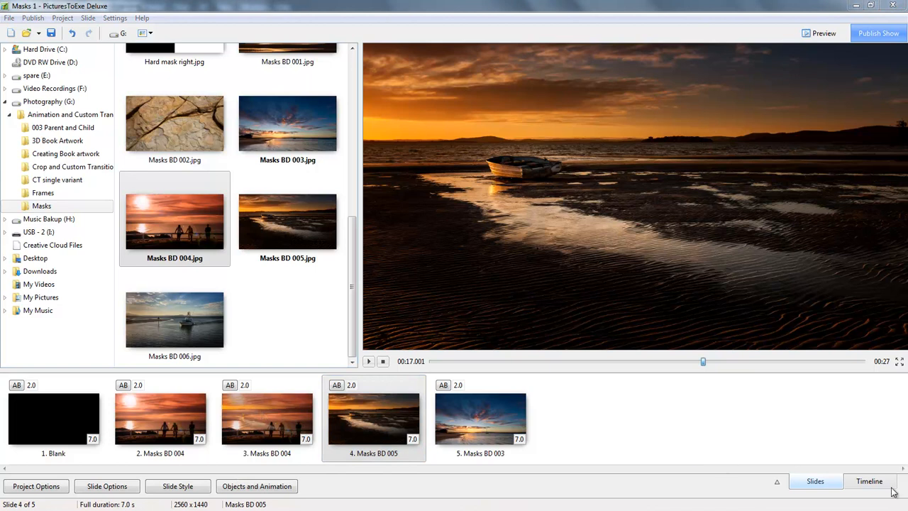
click(869, 481)
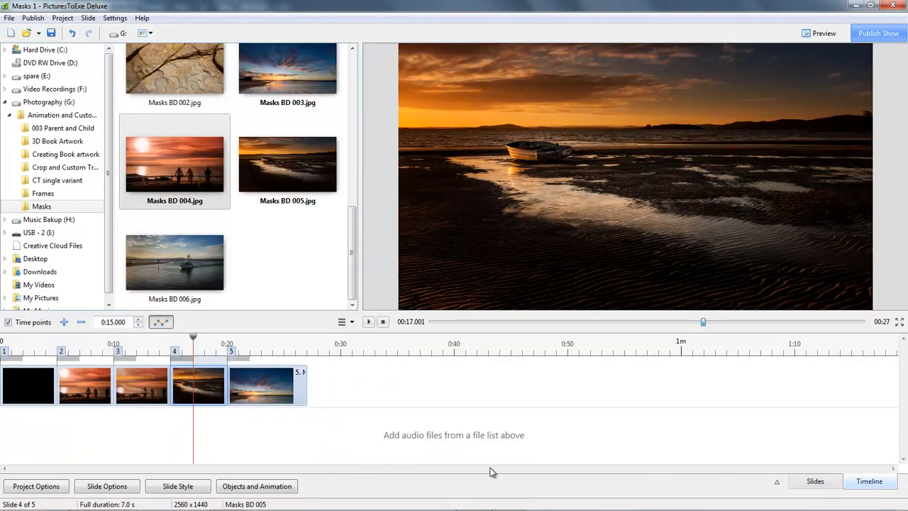
mouse_move(92, 408)
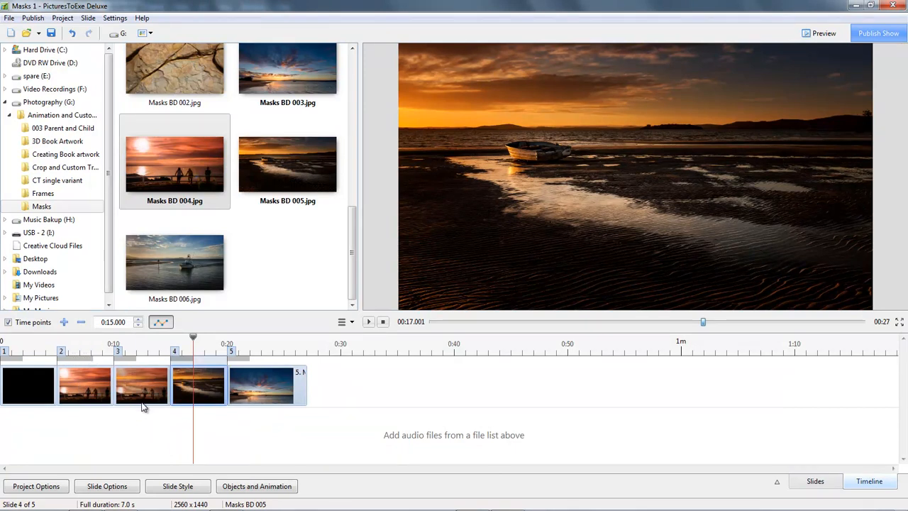
click(143, 385)
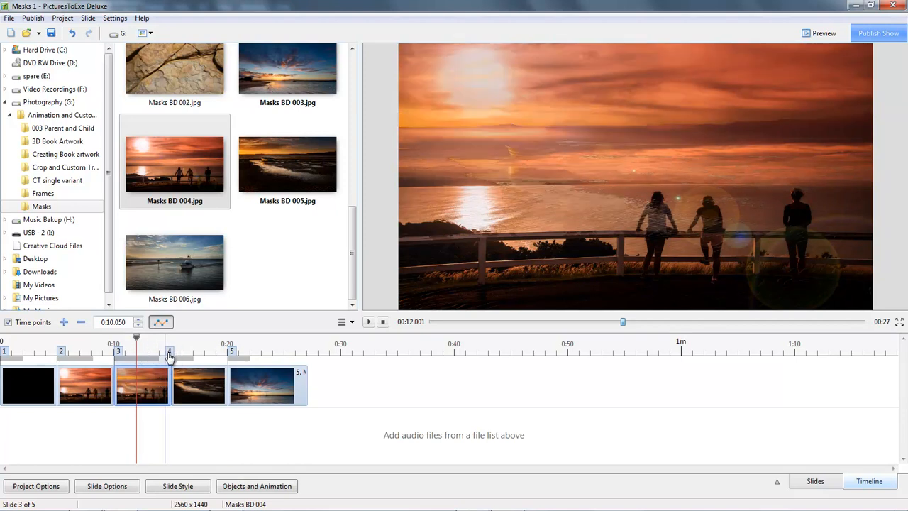
drag(169, 355, 204, 355)
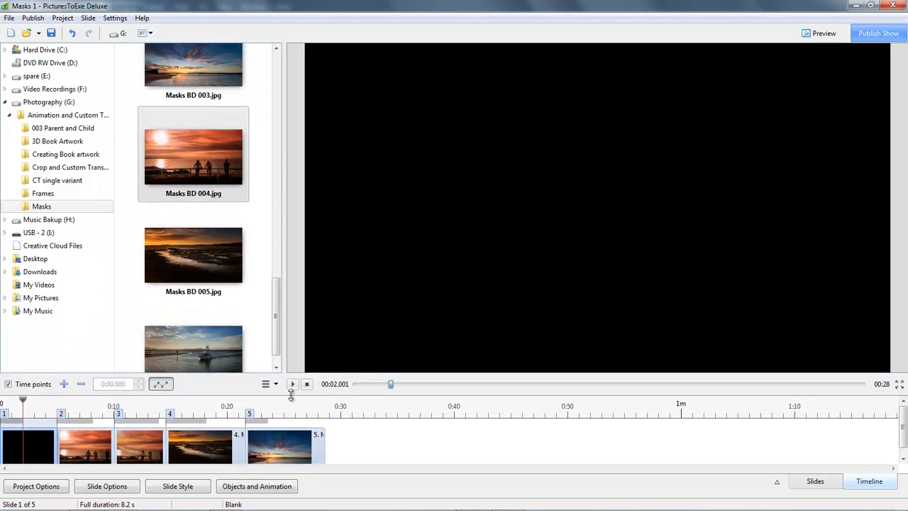
click(292, 384)
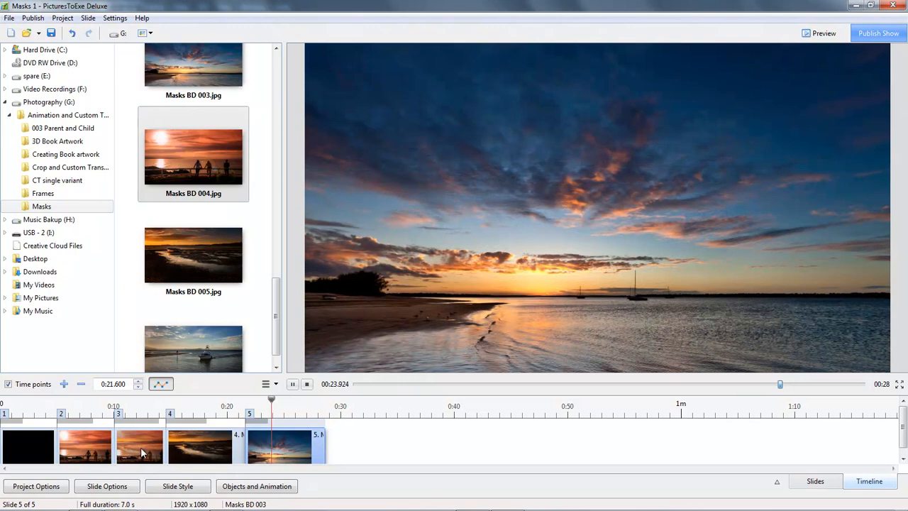
mouse_move(144, 461)
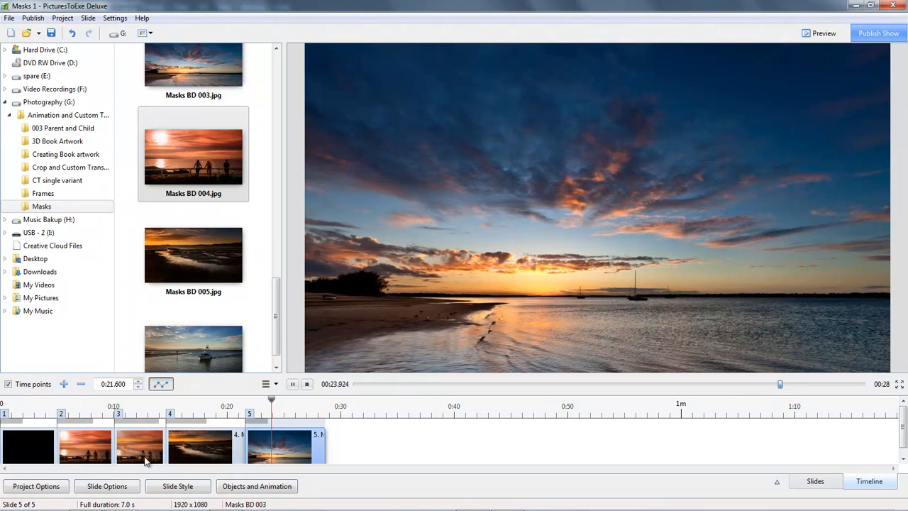
mouse_move(140, 442)
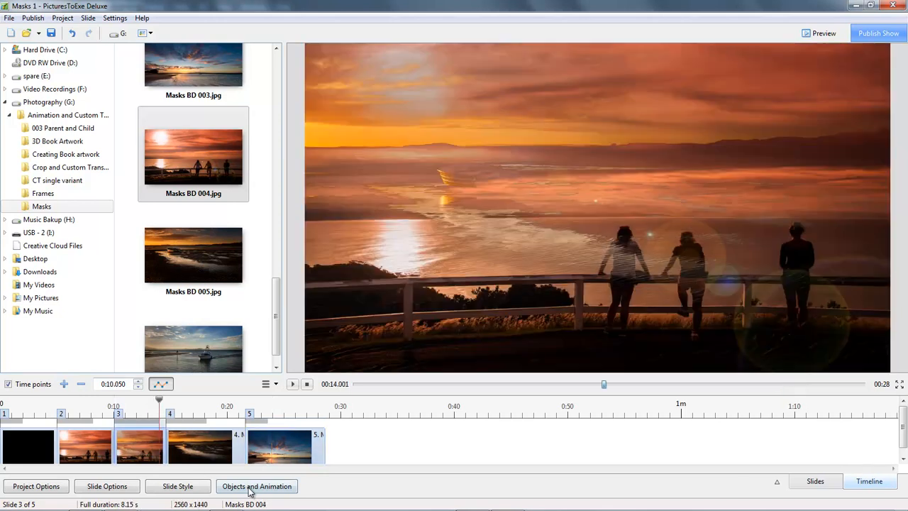
Reopen slide 3's object editor and select the Masks BD 005 image under Mask Stencil.
click(257, 486)
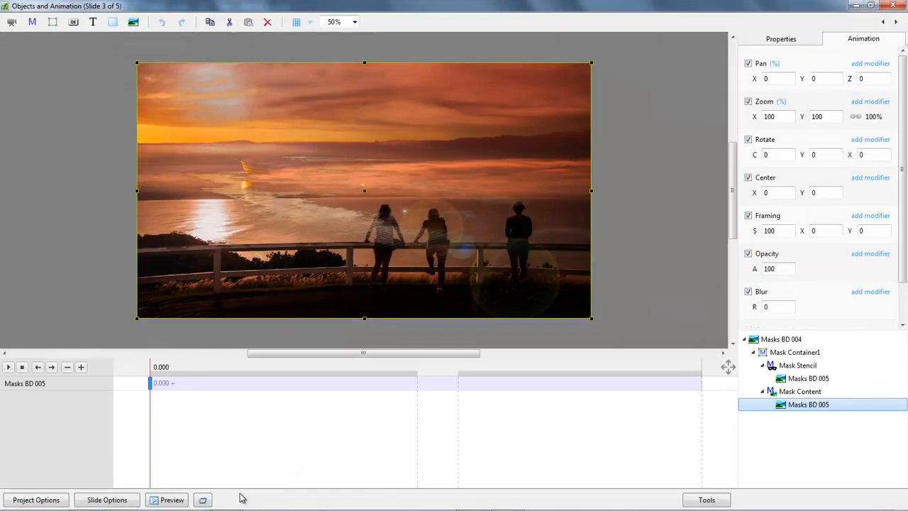
click(808, 378)
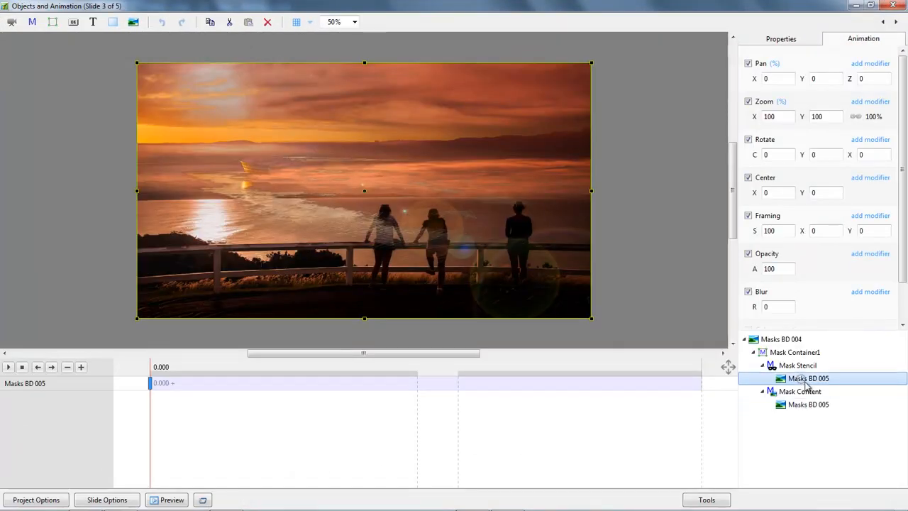
mouse_move(823, 439)
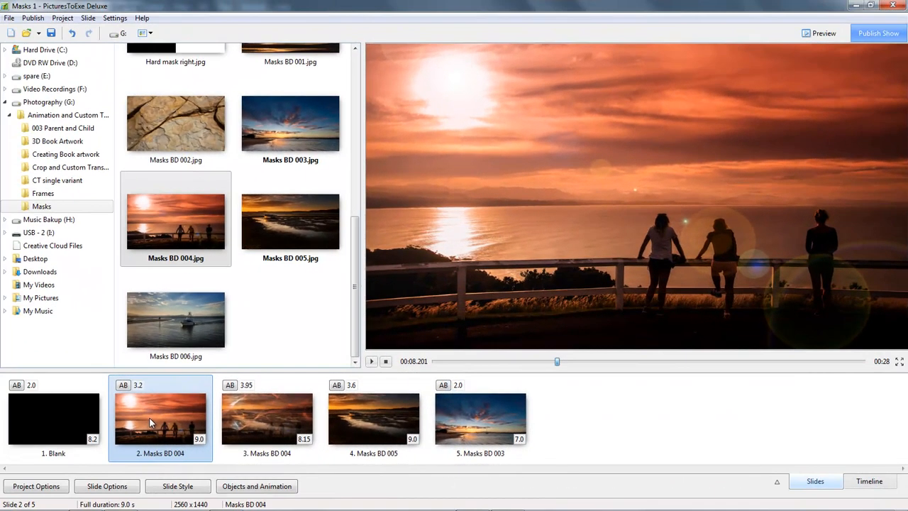
mouse_move(268, 420)
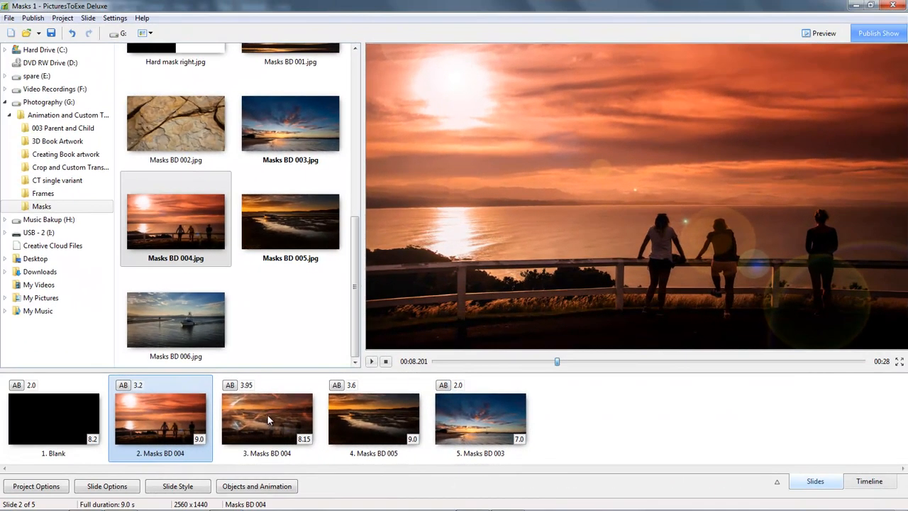
click(267, 418)
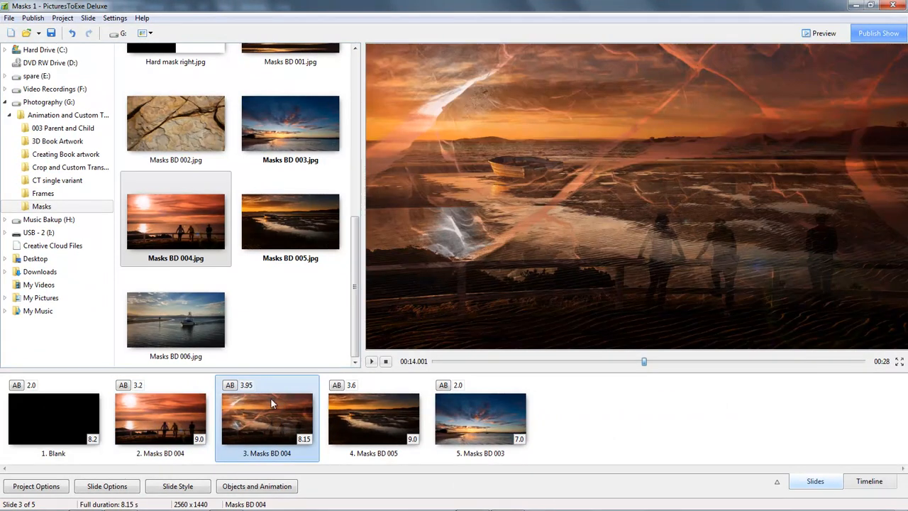
mouse_move(229, 323)
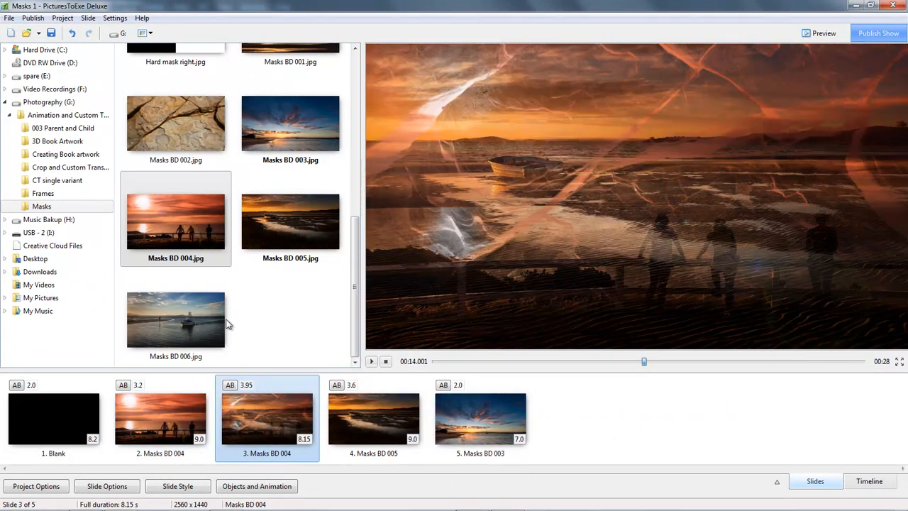
mouse_move(183, 127)
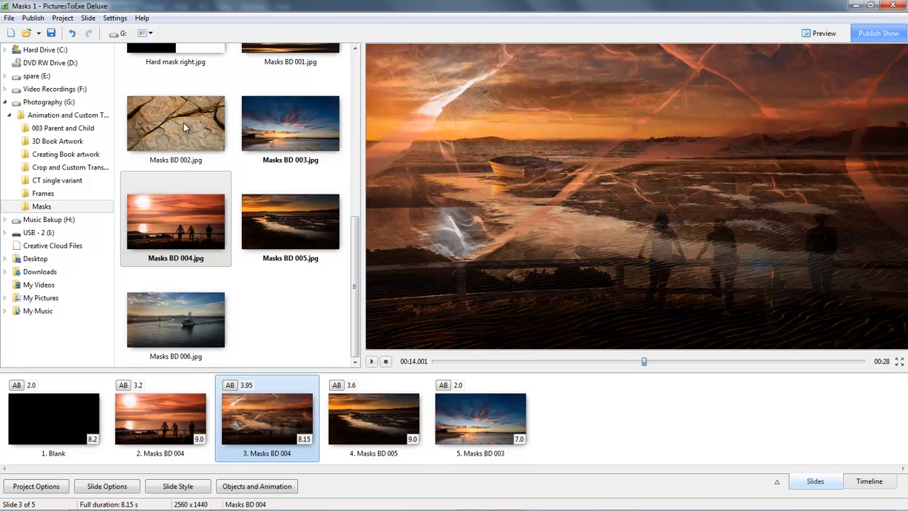
mouse_move(164, 423)
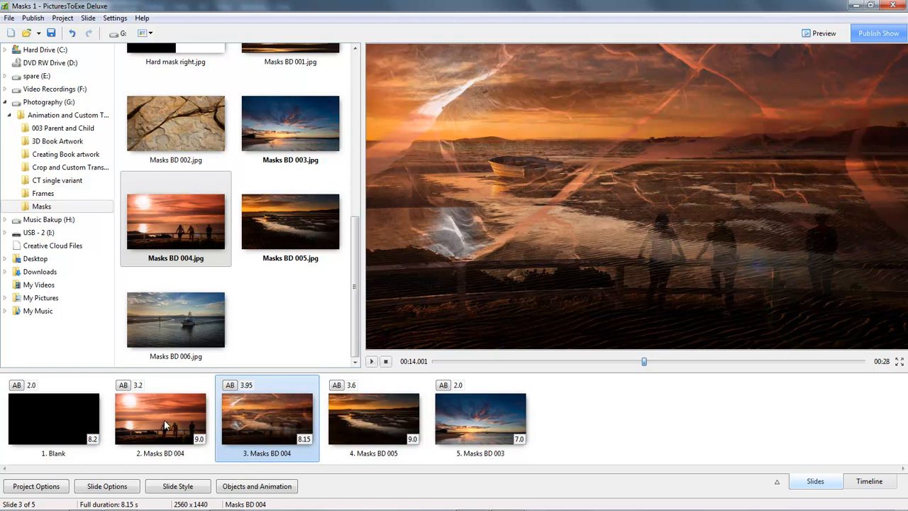
mouse_move(164, 419)
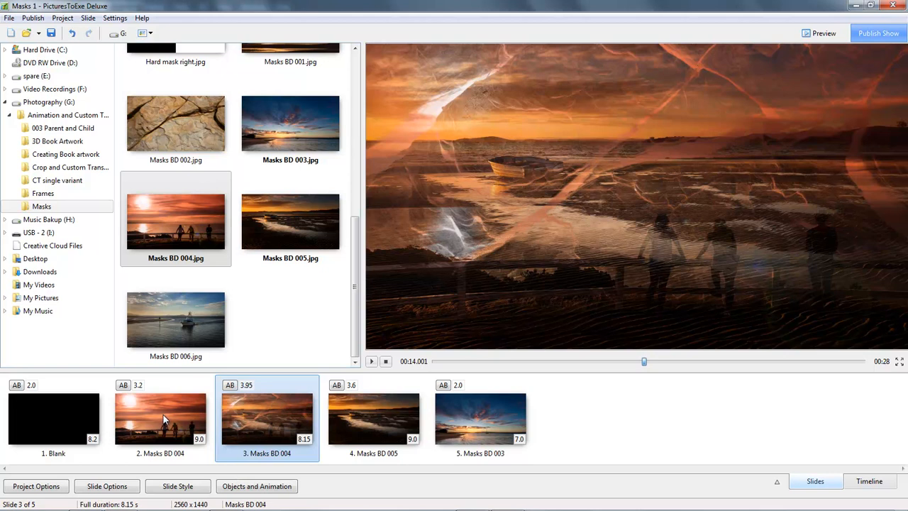
click(160, 418)
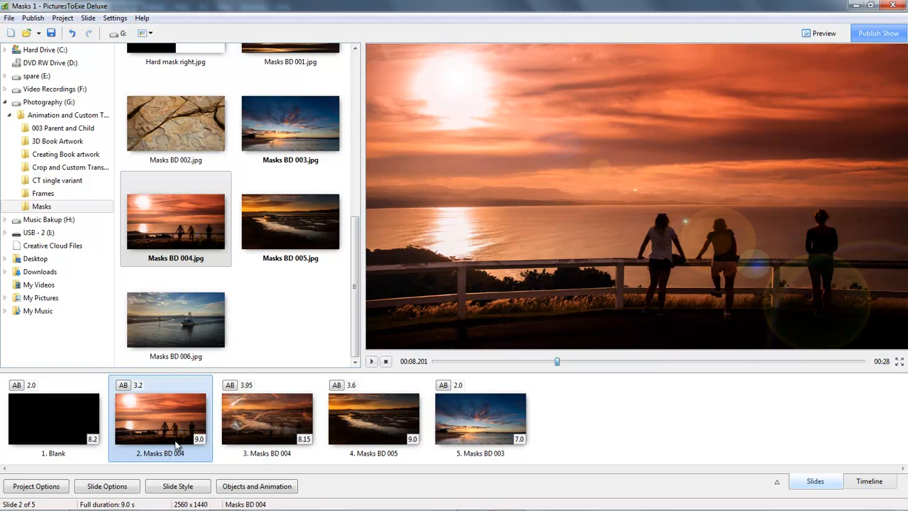
mouse_move(378, 422)
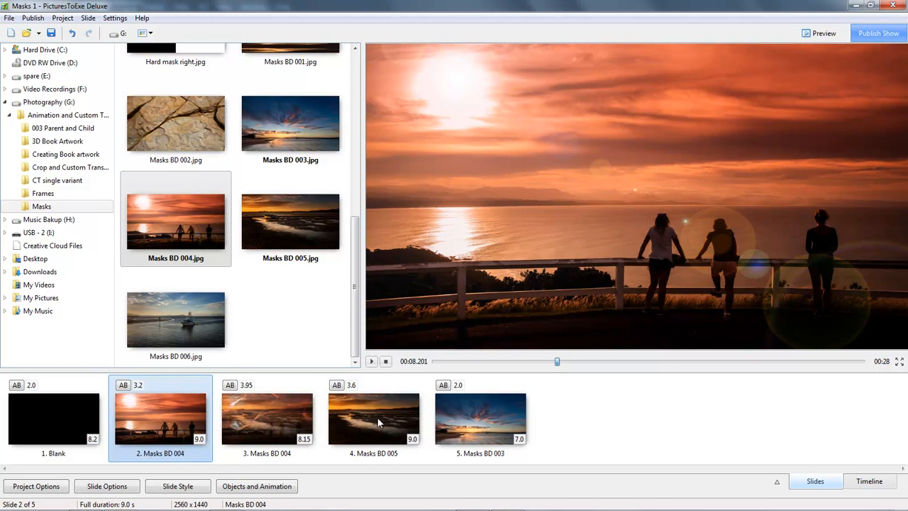
click(374, 419)
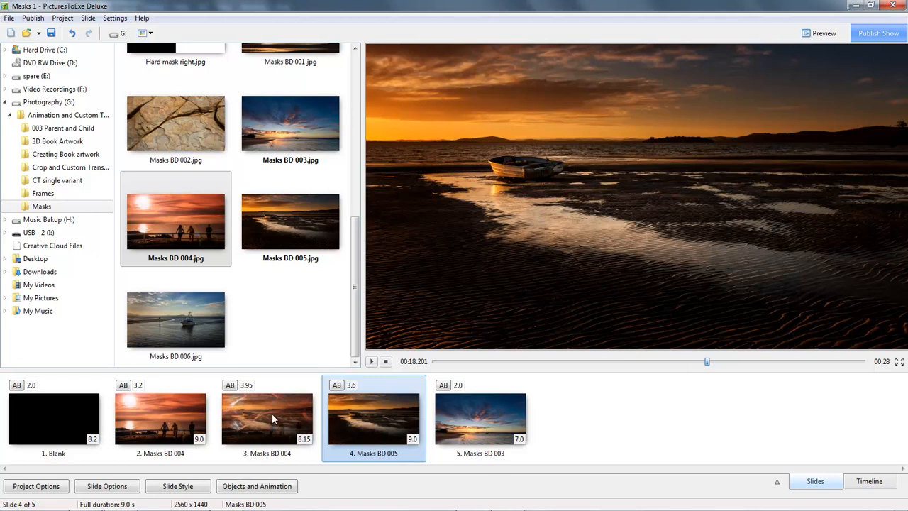
click(267, 418)
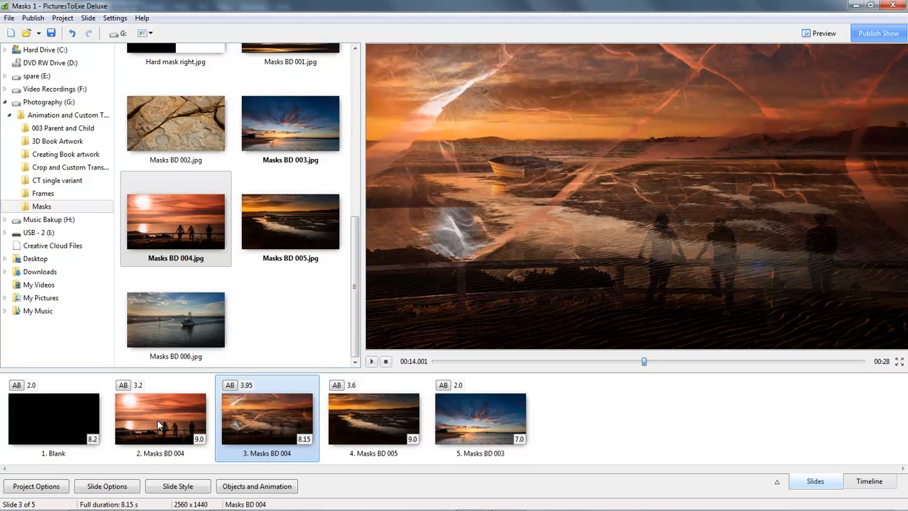
mouse_move(358, 422)
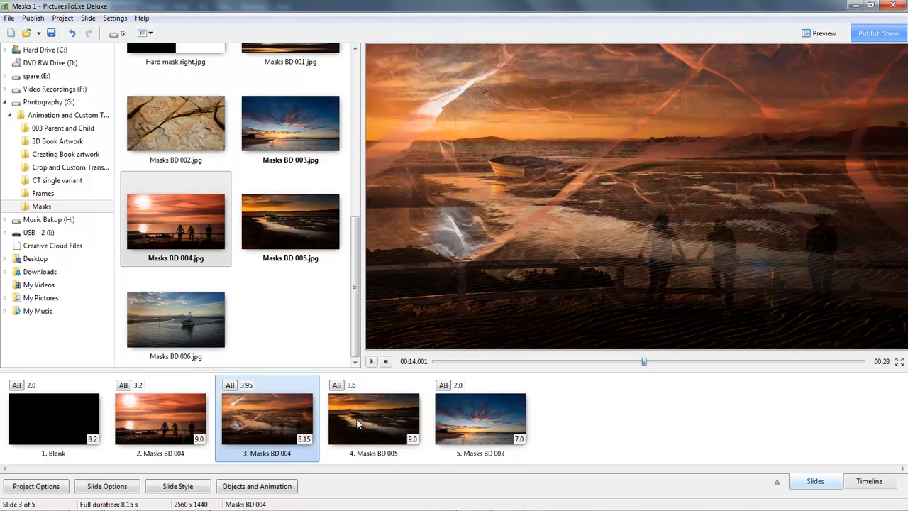
click(160, 419)
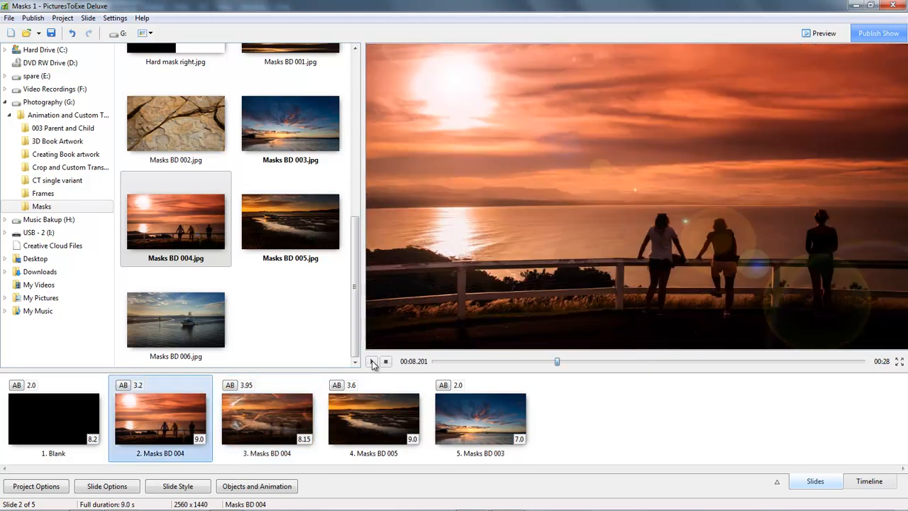
click(371, 361)
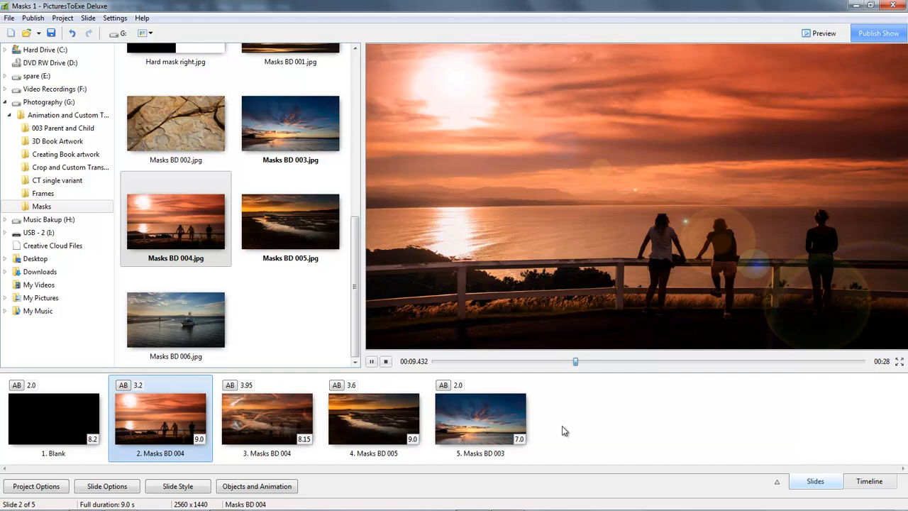